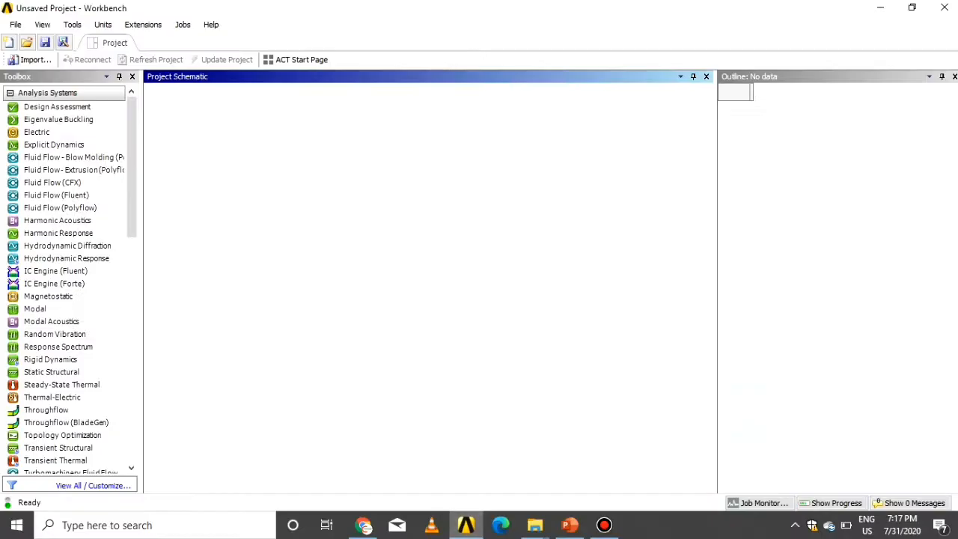
# Step: Add a Harmonic Response system and open its Geometry cell in DesignModeler
pyautogui.click(58, 233)
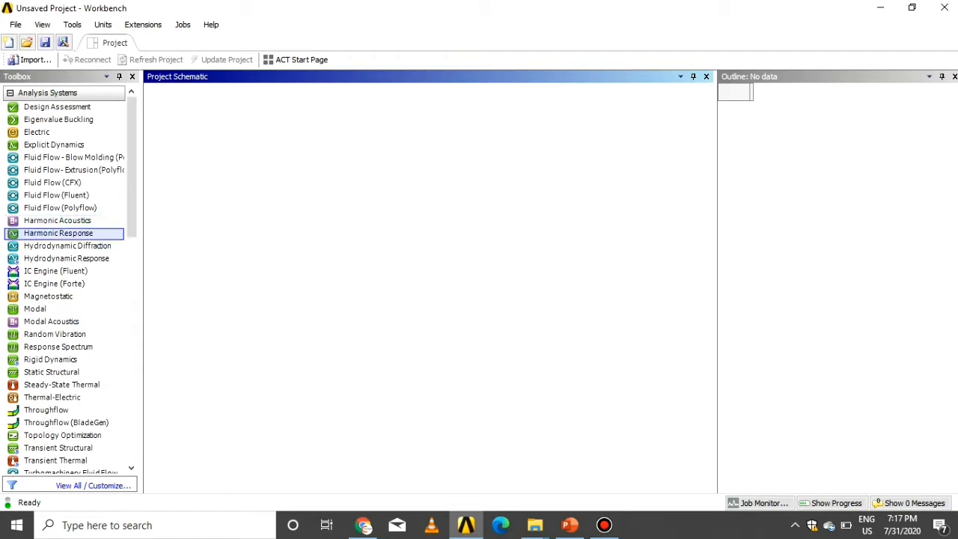
pyautogui.moveTo(58, 233)
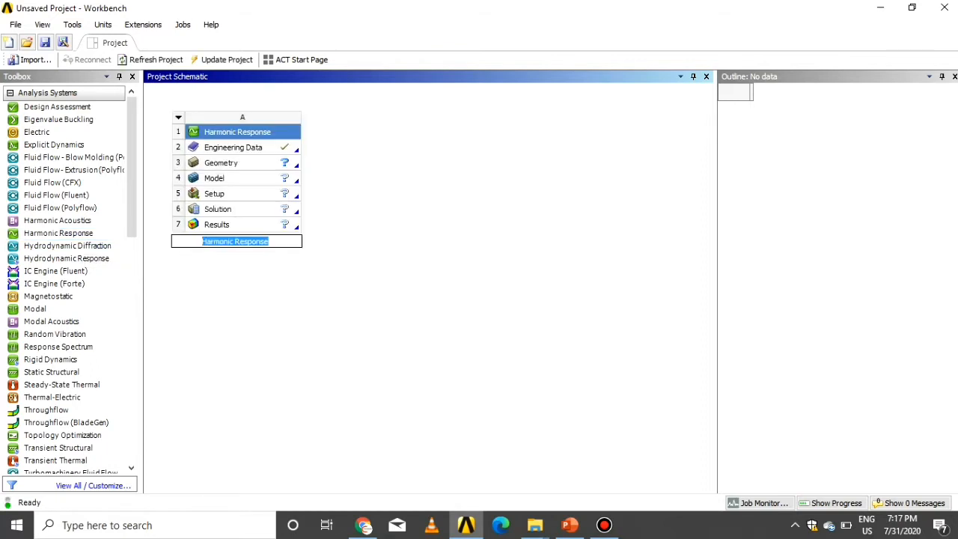
pyautogui.doubleClick(220, 163)
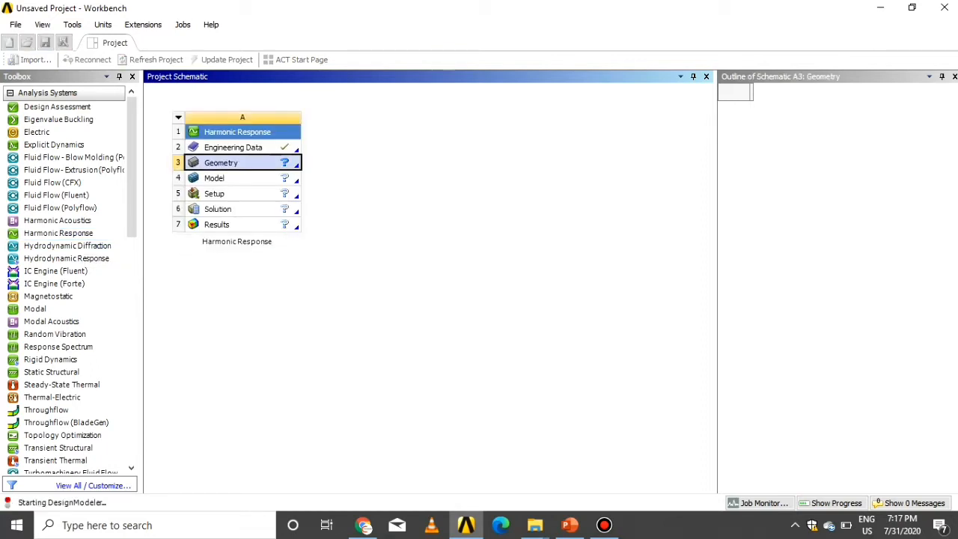
pyautogui.doubleClick(221, 162)
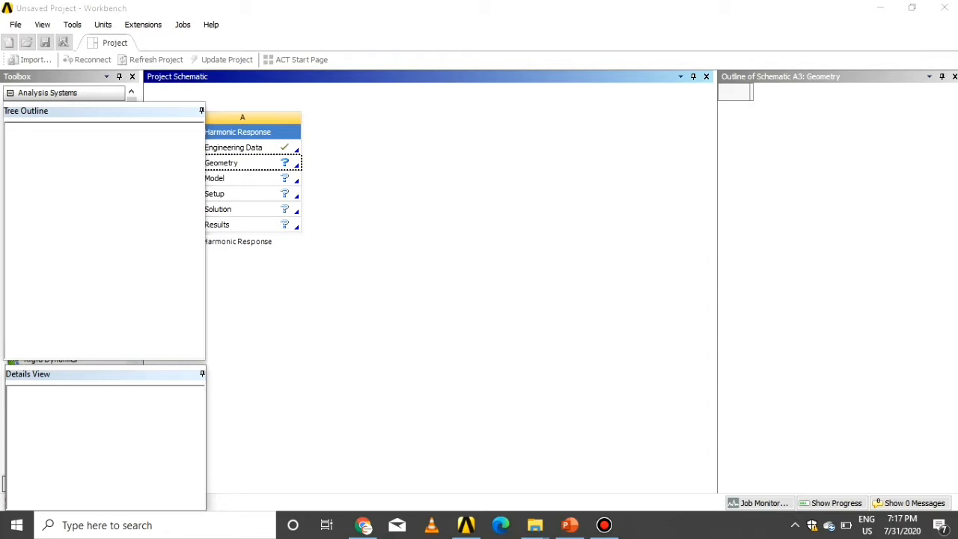
# Step: Import the fork from problemstatement_09.igs and generate the geometry
pyautogui.doubleClick(220, 162)
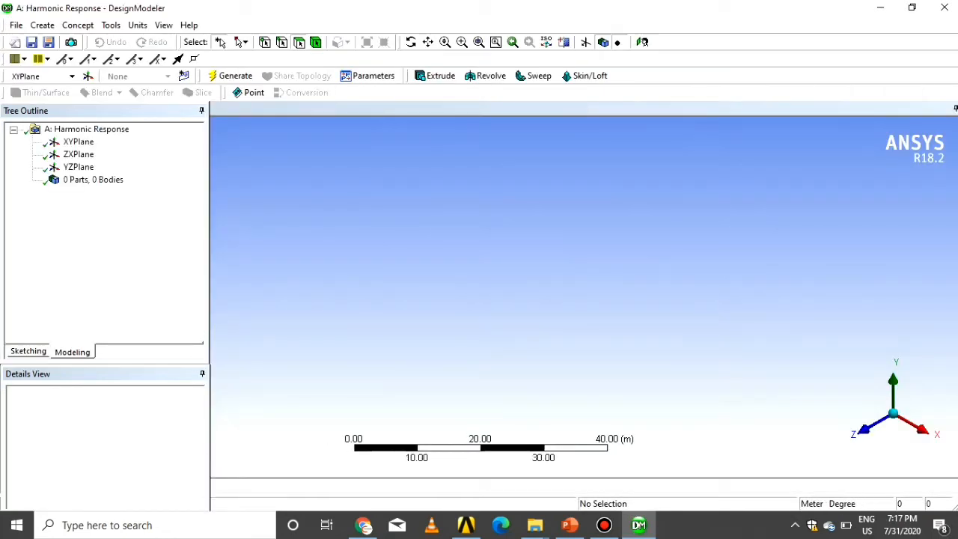
pyautogui.click(15, 24)
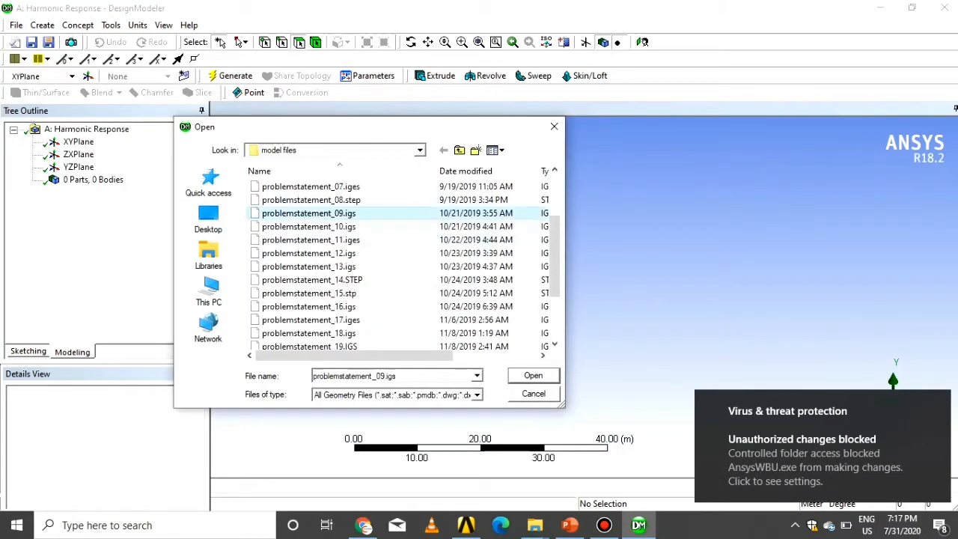
pyautogui.click(533, 375)
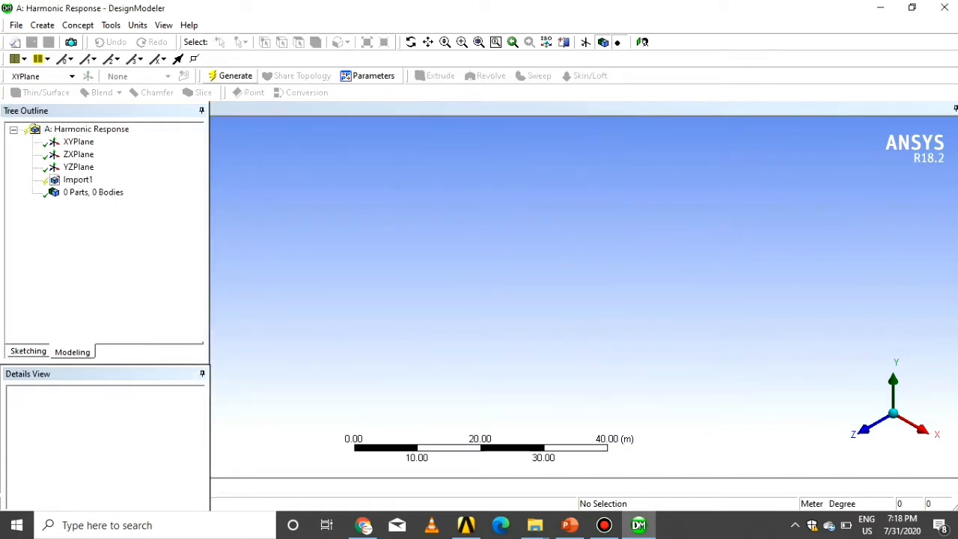
pyautogui.click(235, 75)
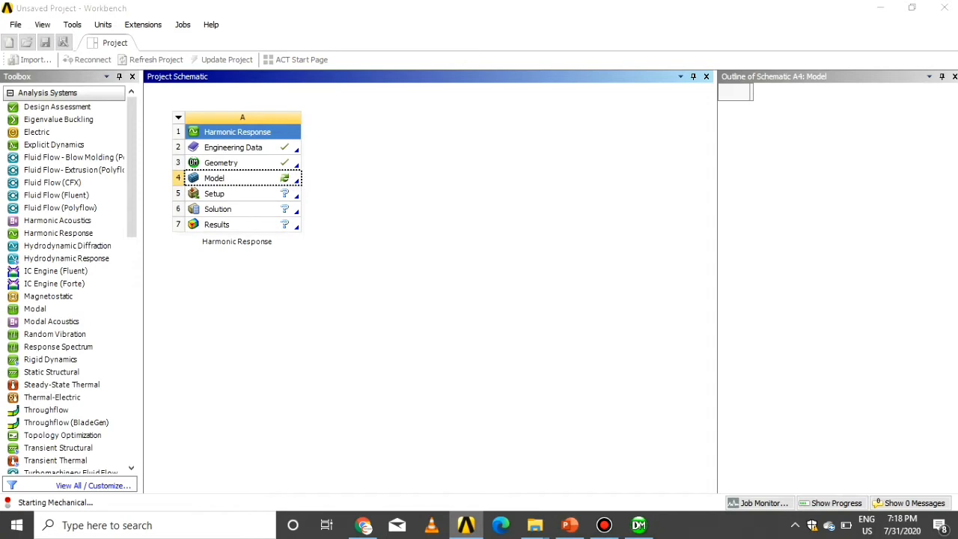
# Step: Launch Mechanical from the Model cell to load the imported fork
pyautogui.doubleClick(214, 178)
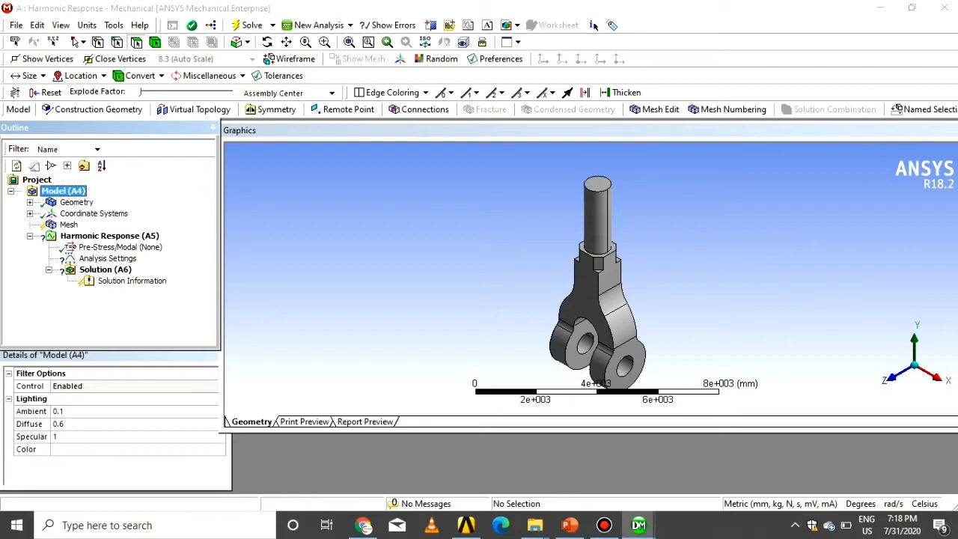
# Step: Set the global mesh element size to 60 mm
pyautogui.click(69, 225)
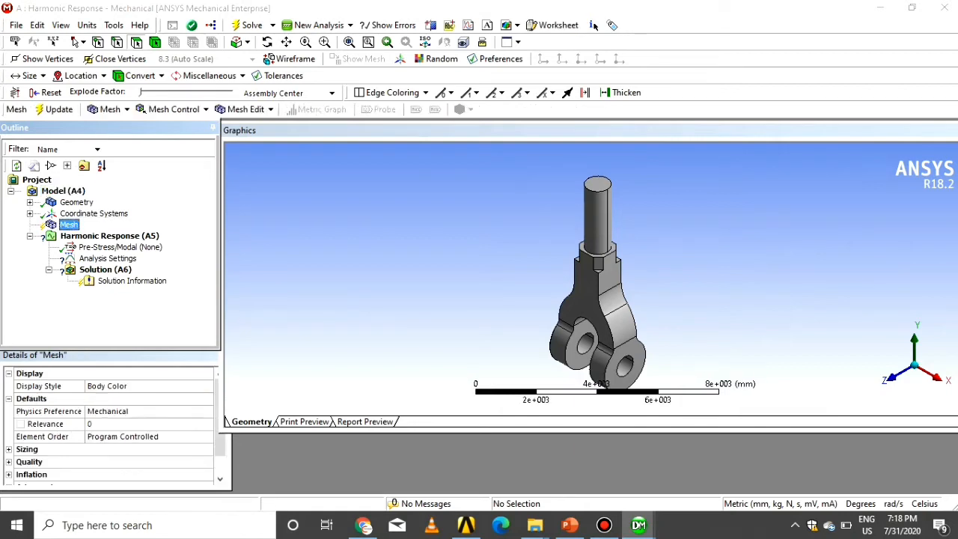
pyautogui.click(570, 525)
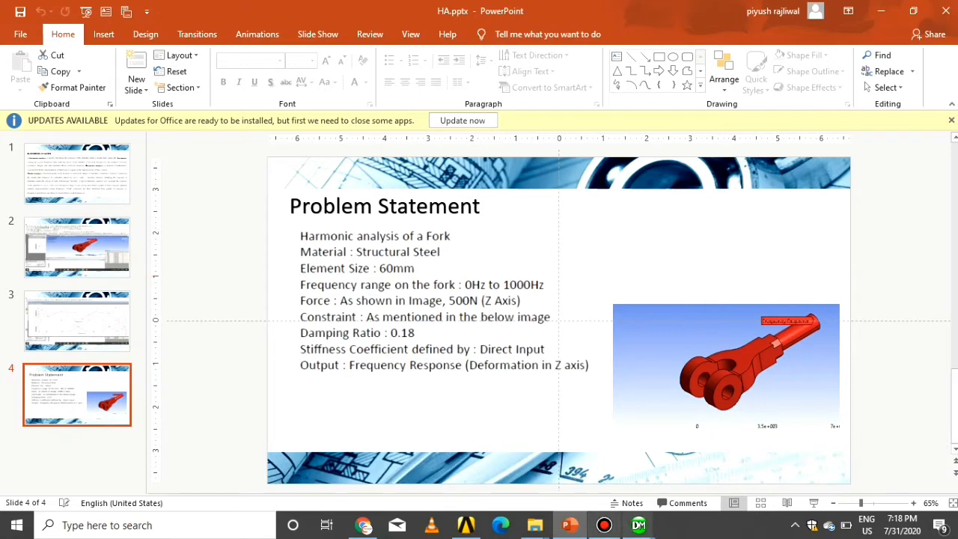
pyautogui.click(638, 524)
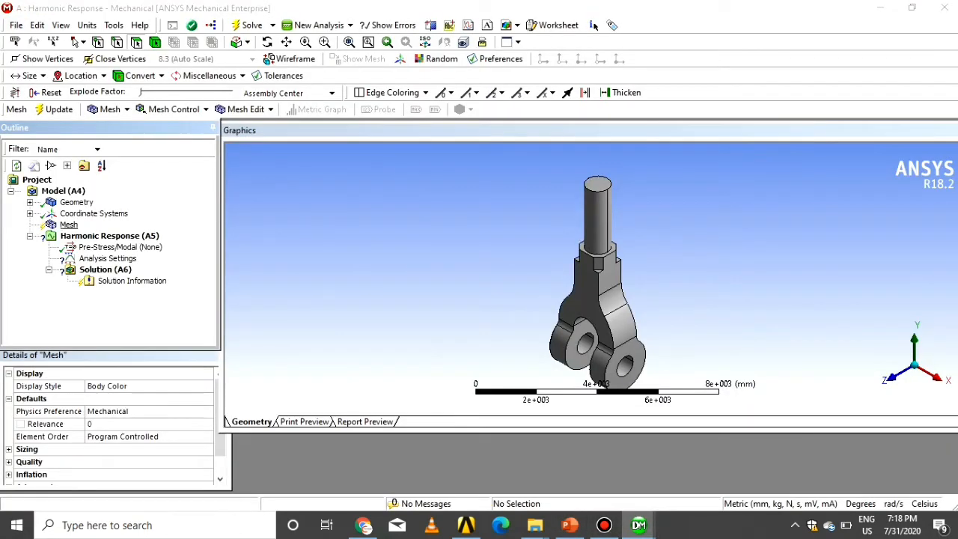
pyautogui.click(68, 224)
pyautogui.write('60')
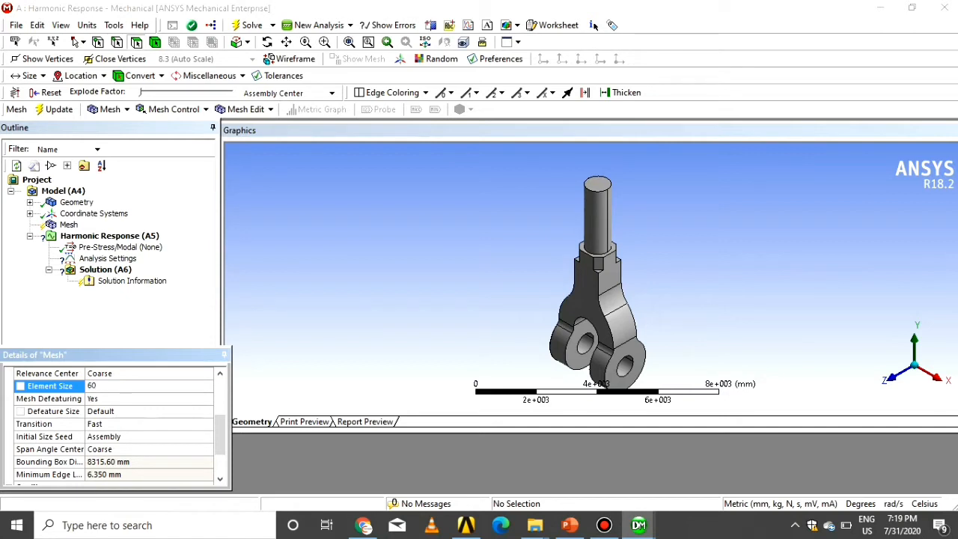
pyautogui.click(69, 224)
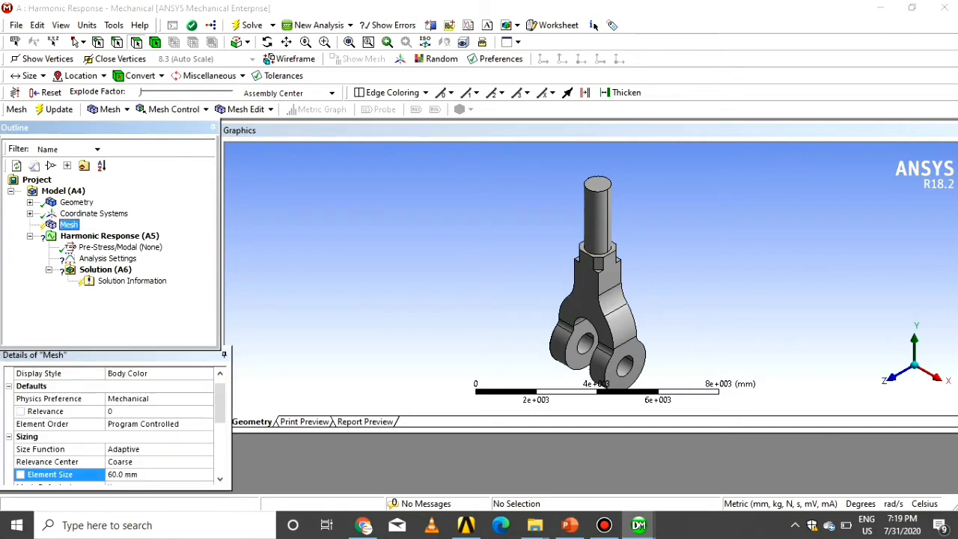
# Step: Insert a Body Sizing control of 60 mm on the whole fork body
pyautogui.rightClick(68, 224)
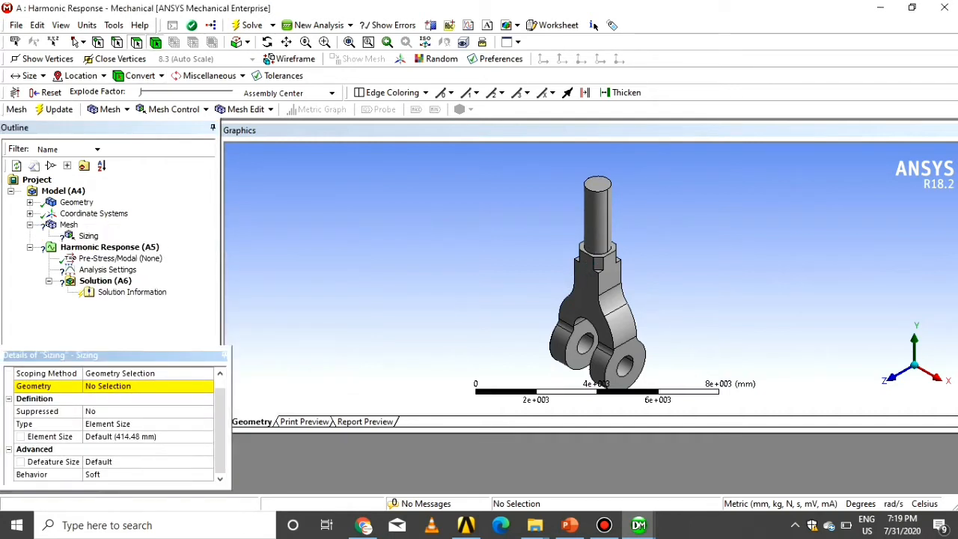
pyautogui.click(597, 299)
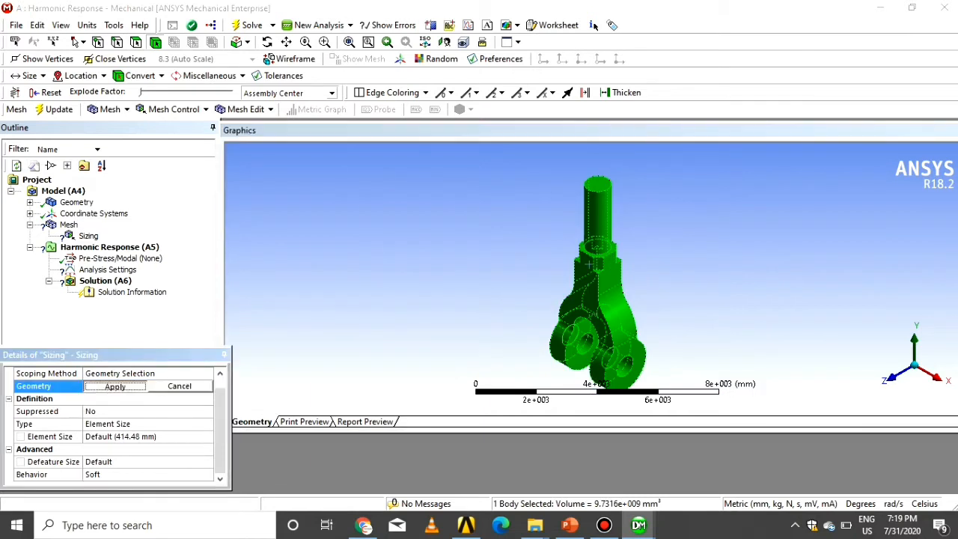
pyautogui.click(114, 386)
pyautogui.write('60')
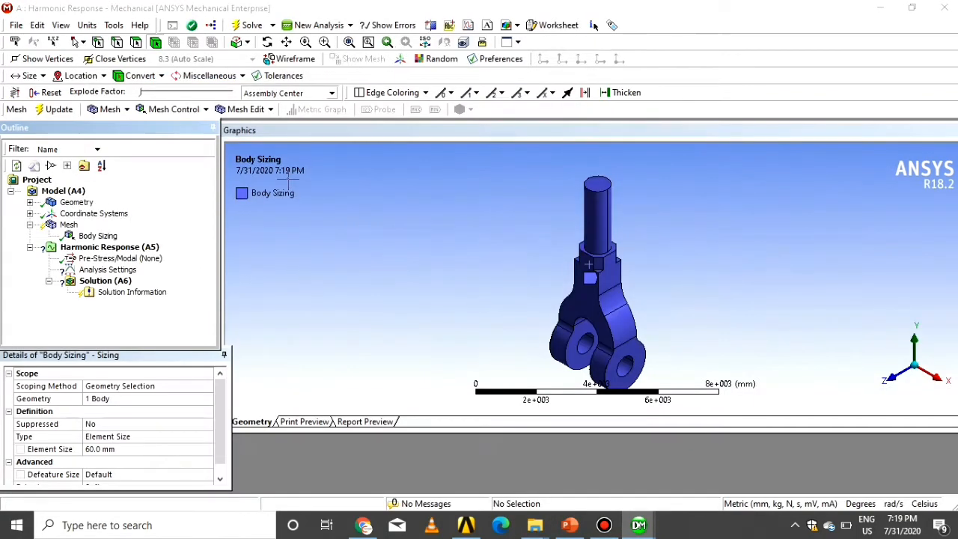
pyautogui.click(15, 24)
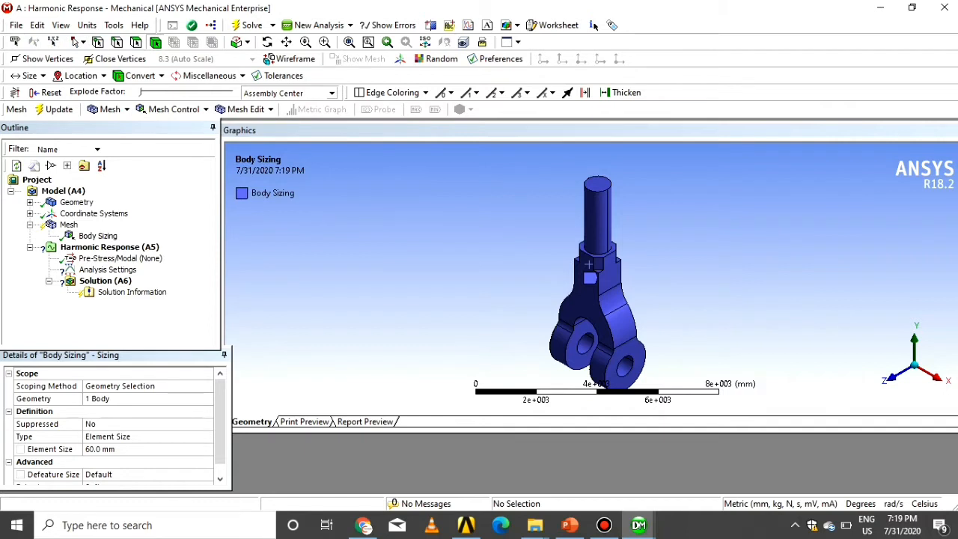
pyautogui.click(68, 225)
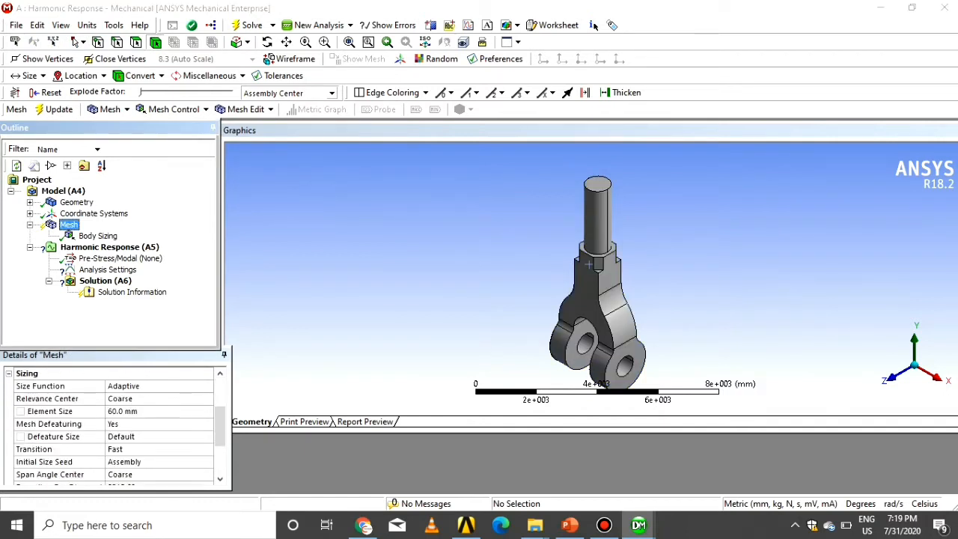
# Step: Generate the fork mesh, then raise the global size to 150 mm and regenerate
pyautogui.rightClick(68, 224)
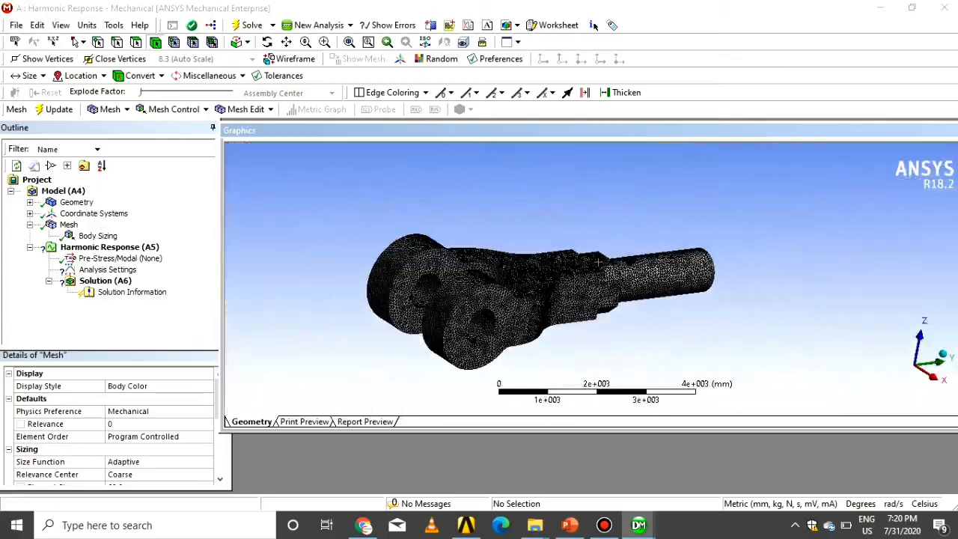
pyautogui.click(97, 235)
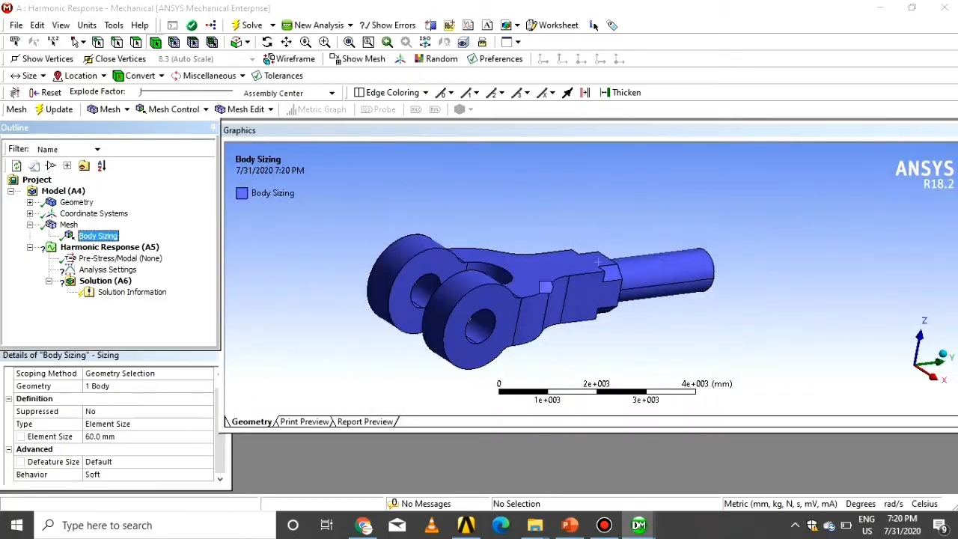
pyautogui.click(112, 436)
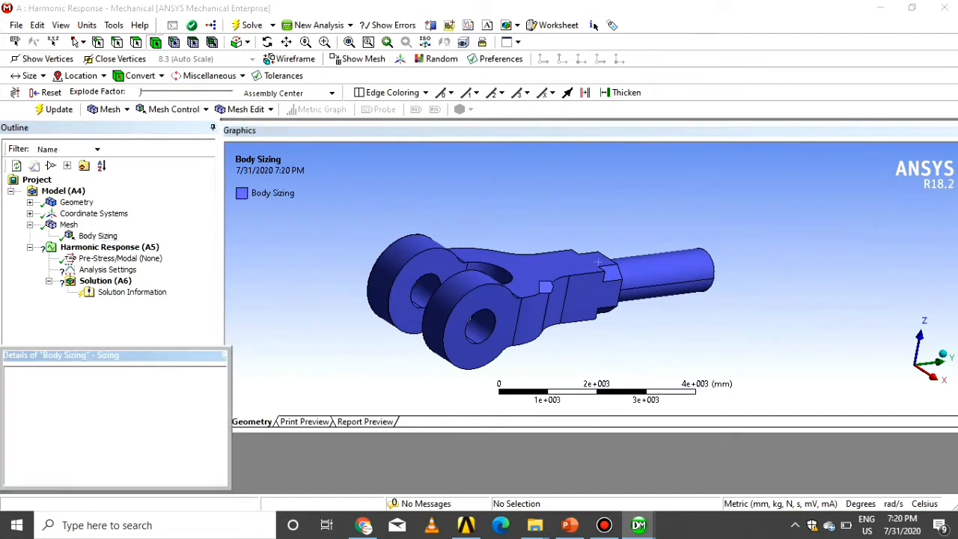
pyautogui.click(68, 224)
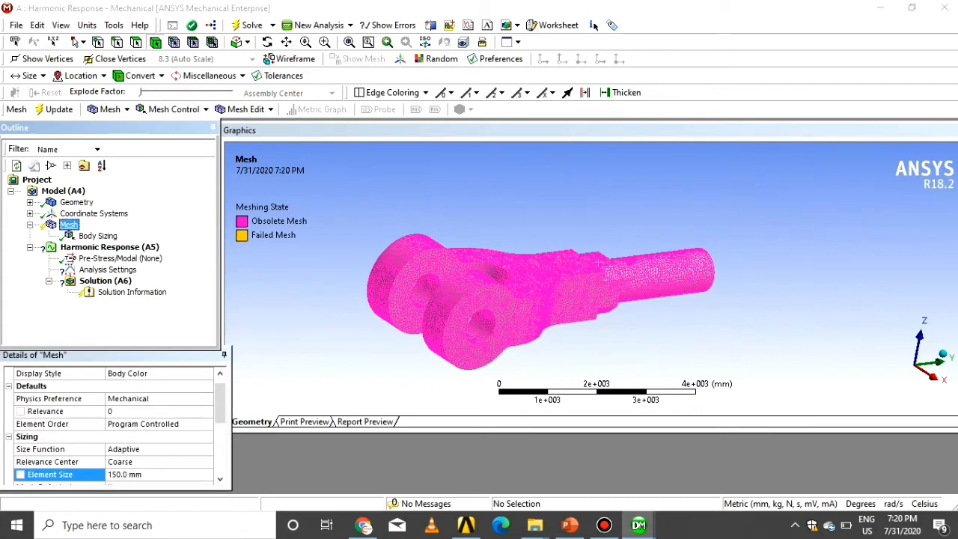
pyautogui.click(53, 110)
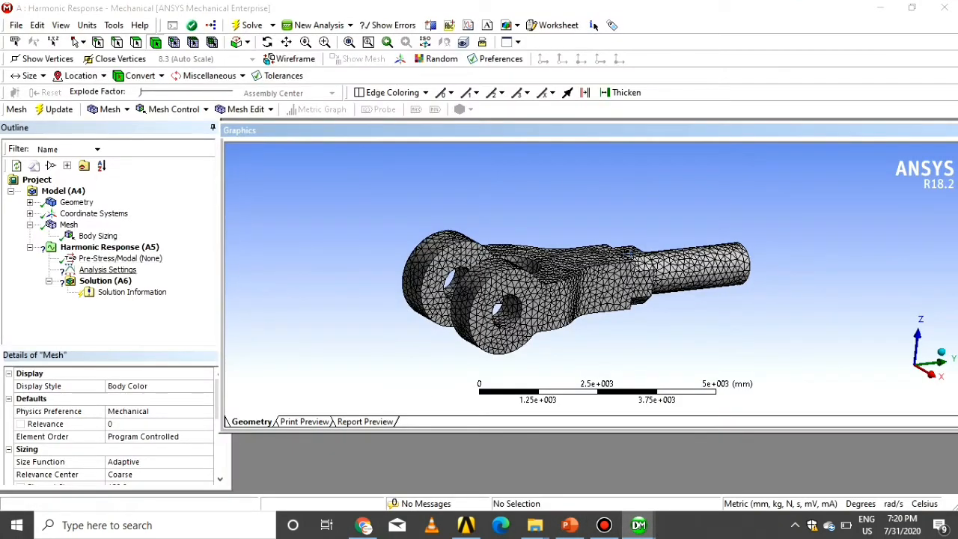
# Step: Set the sweep maximum frequency to 10000 Hz and constant damping ratio to 0.18
pyautogui.click(107, 270)
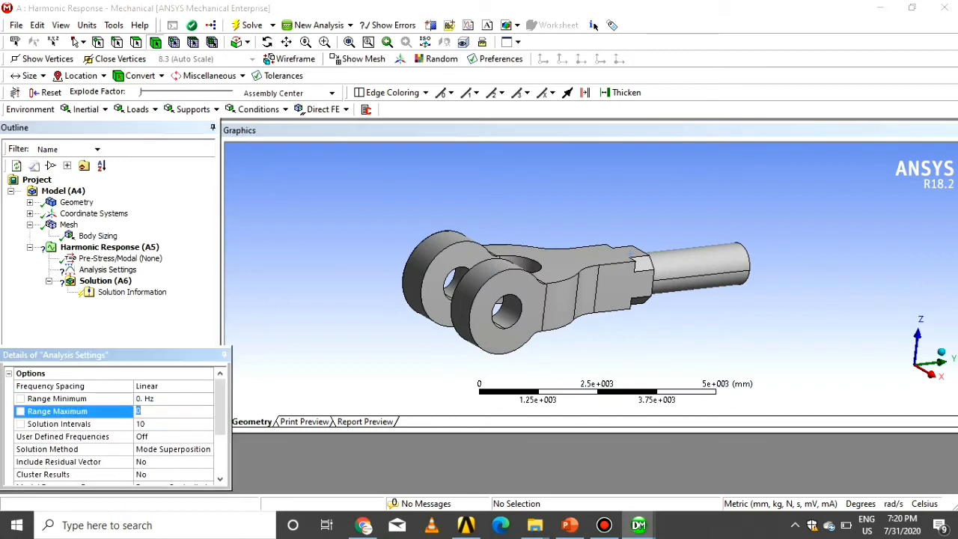
pyautogui.write('10000')
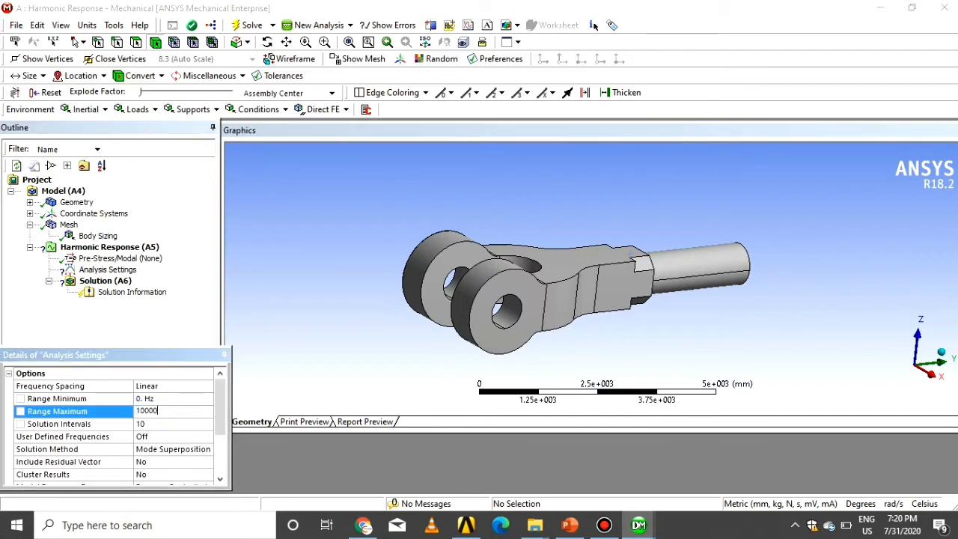
pyautogui.click(107, 269)
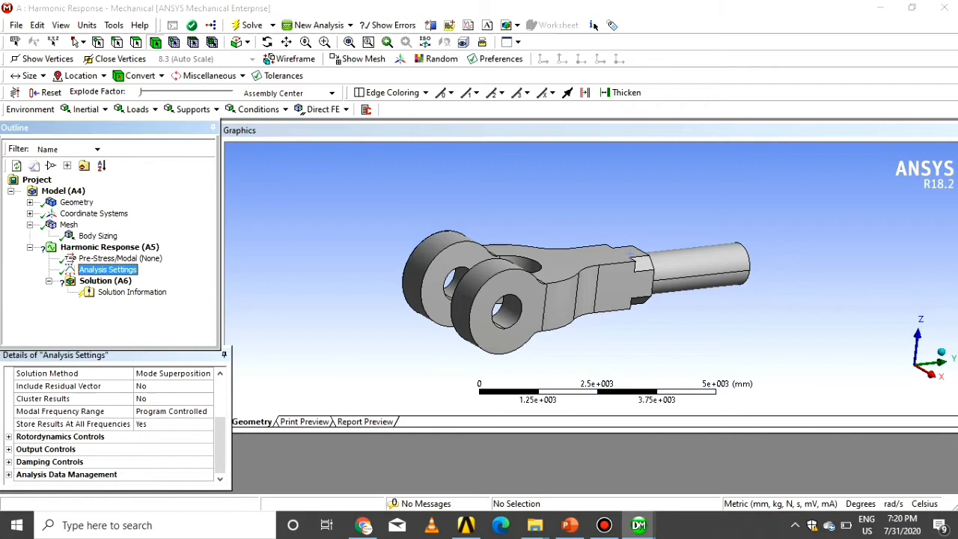
pyautogui.click(8, 422)
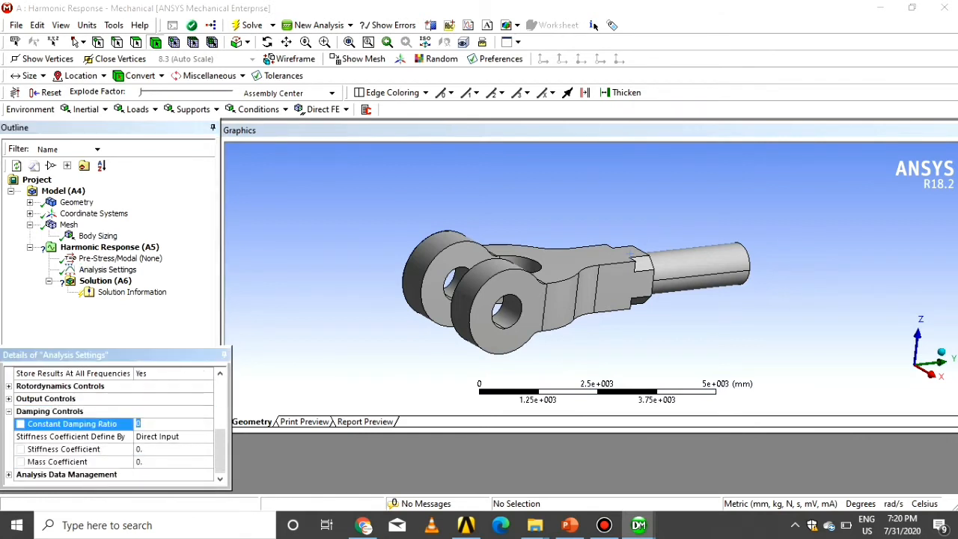
pyautogui.write('.1')
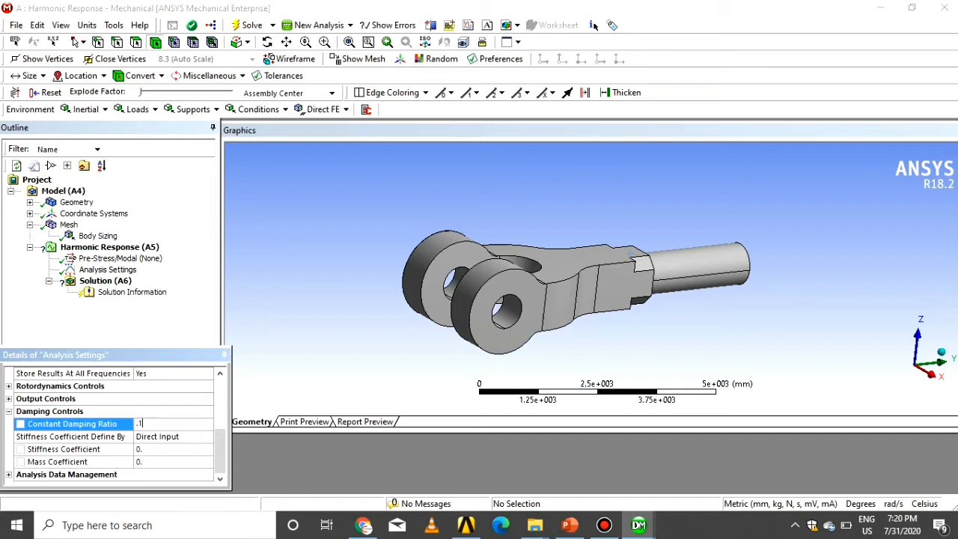
pyautogui.click(107, 268)
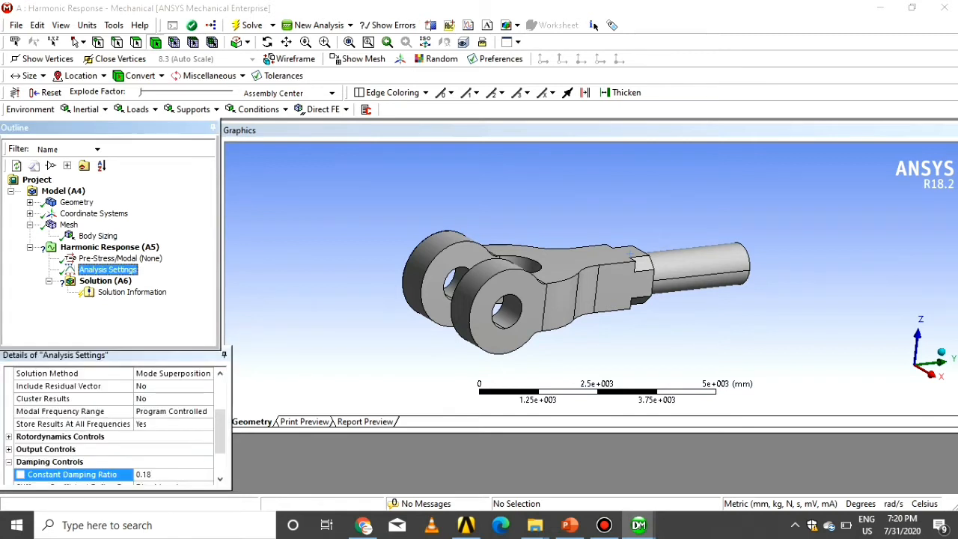
pyautogui.rightClick(109, 247)
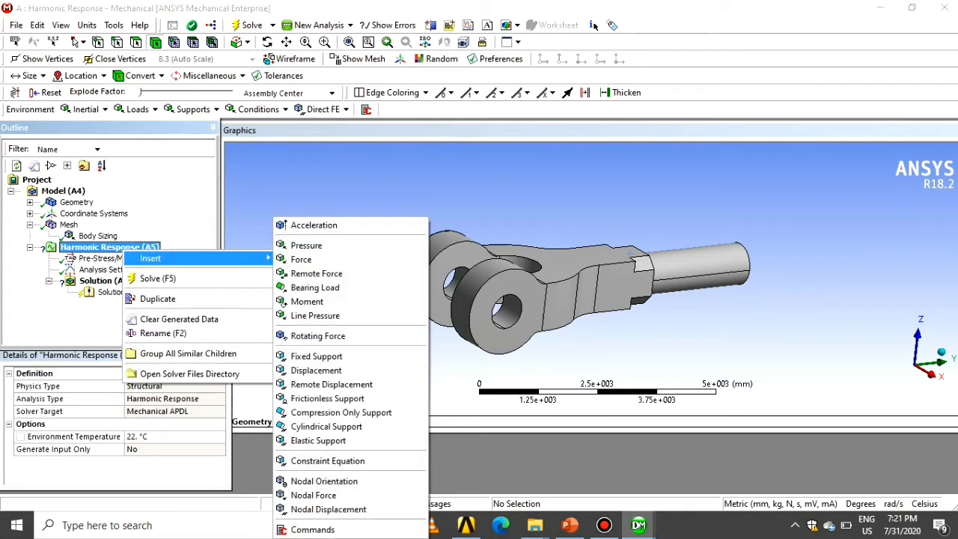
# Step: Add a fixed support and a -500 N Z-component force on four hole faces
pyautogui.click(316, 355)
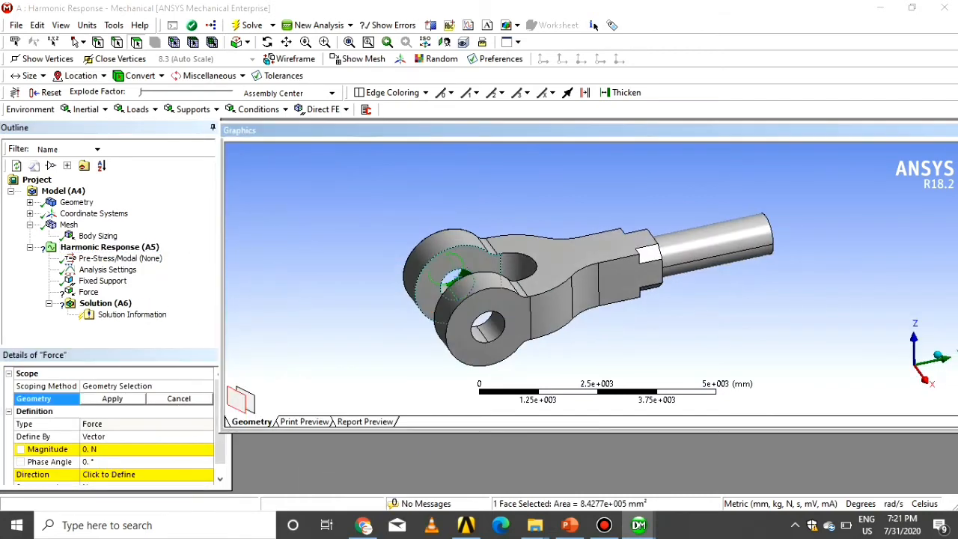
pyautogui.click(449, 285)
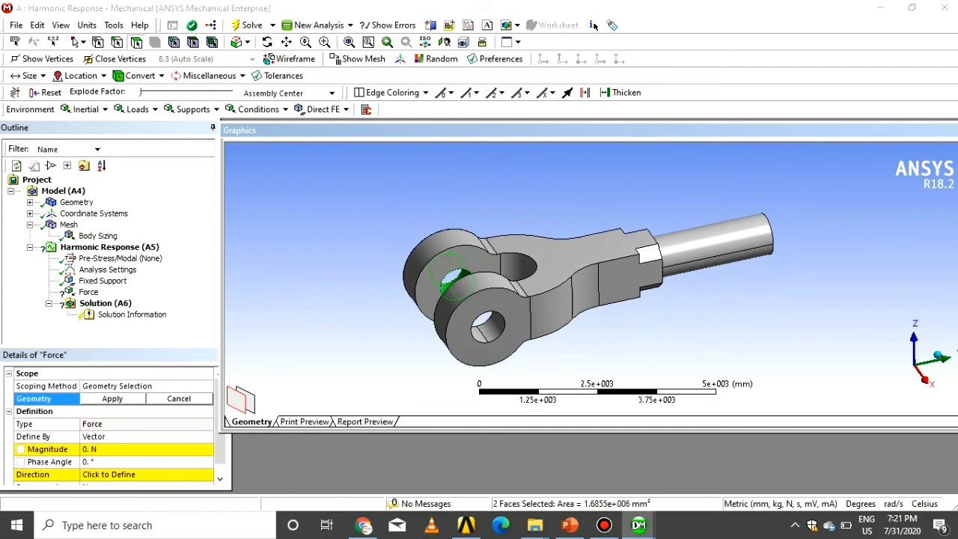
pyautogui.click(485, 325)
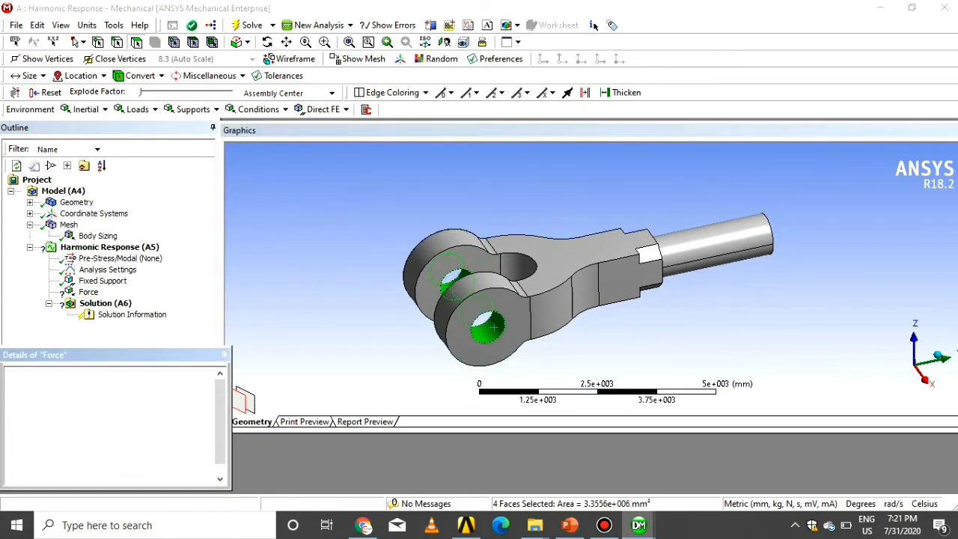
pyautogui.click(87, 291)
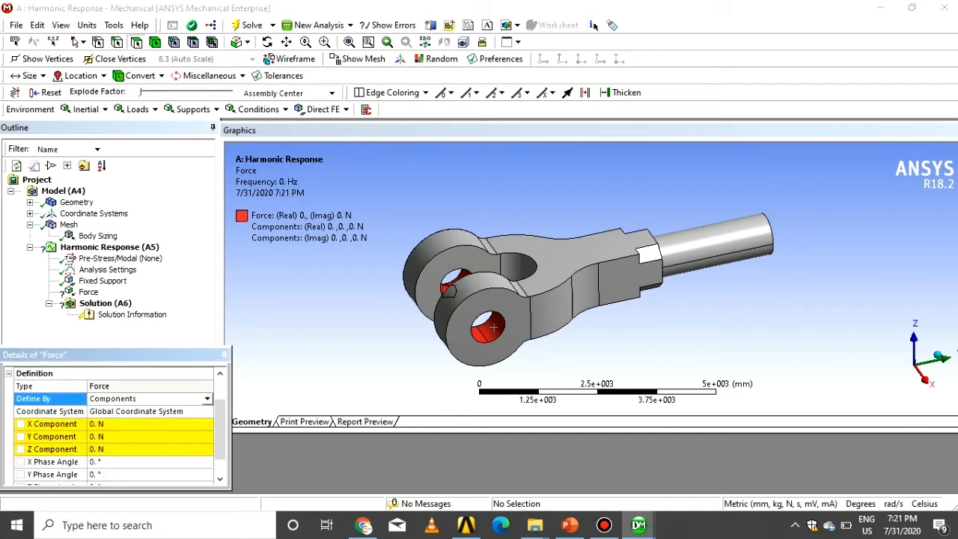
pyautogui.write('50')
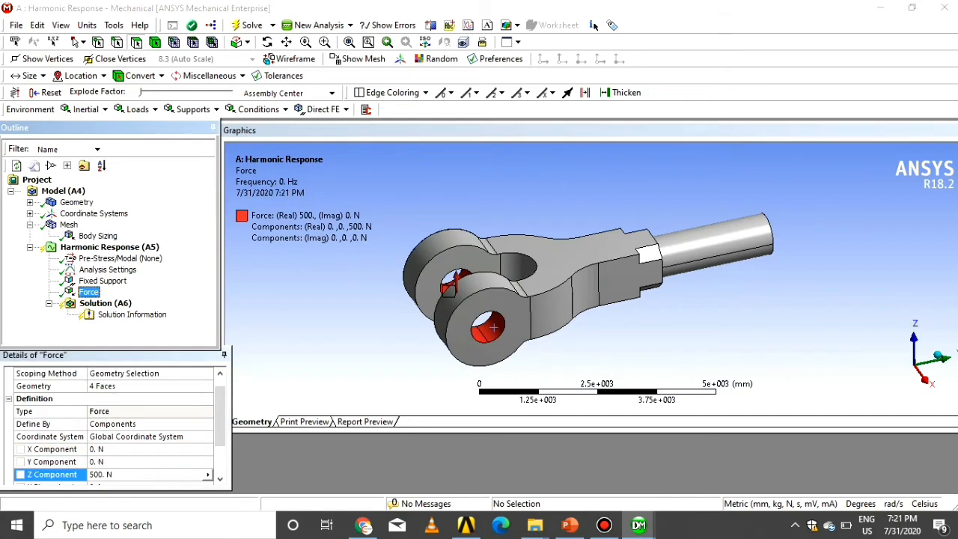
pyautogui.moveTo(569, 524)
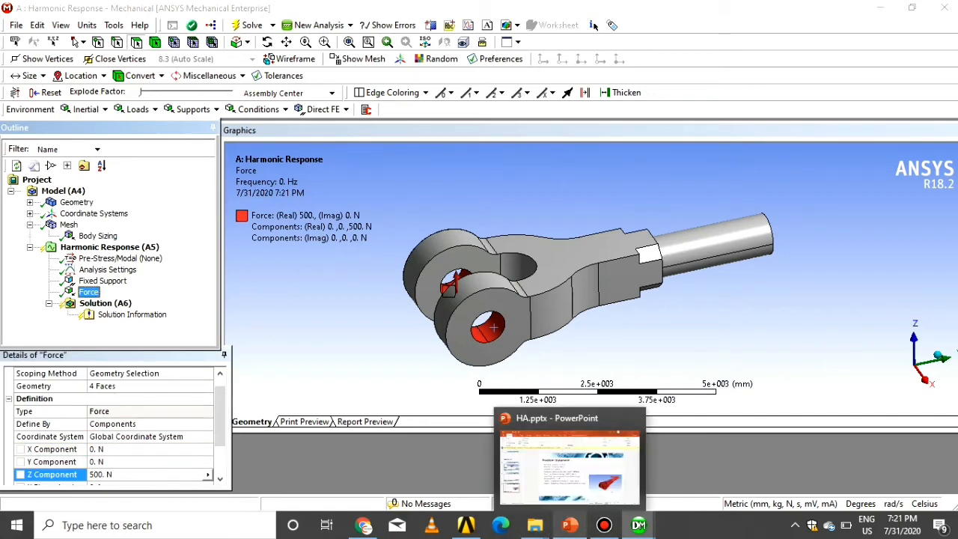
pyautogui.click(568, 463)
pyautogui.write('-')
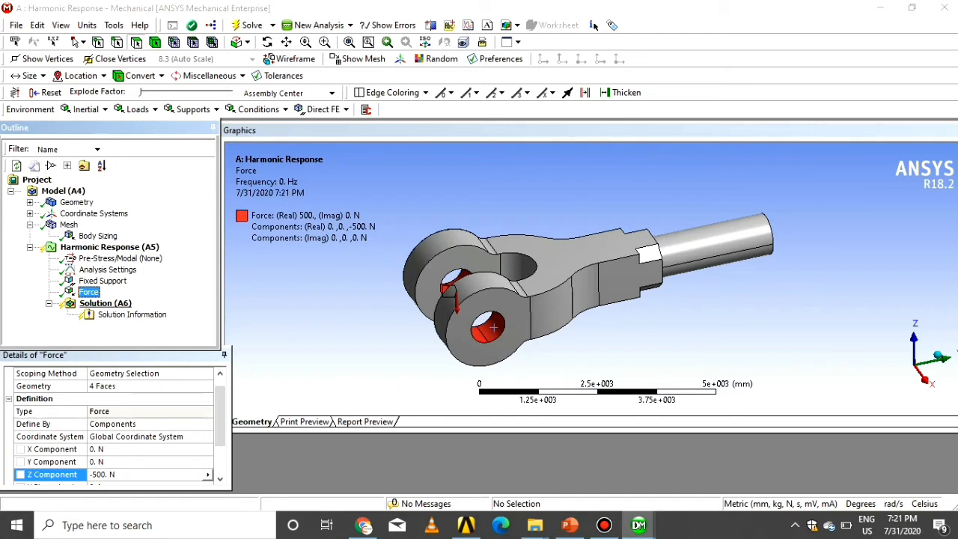
pyautogui.rightClick(105, 303)
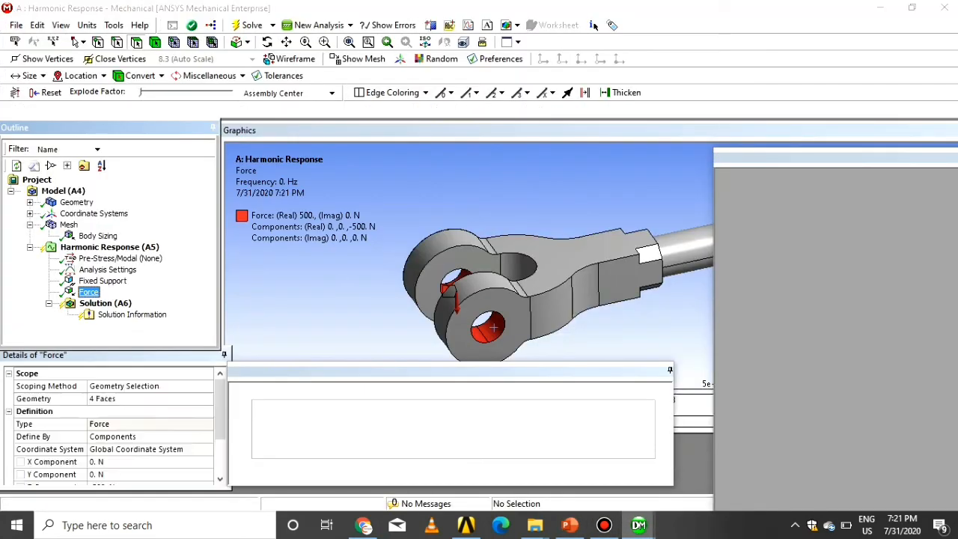
# Step: Insert a Z-axis frequency response deformation result scoped to two fork faces
pyautogui.rightClick(88, 303)
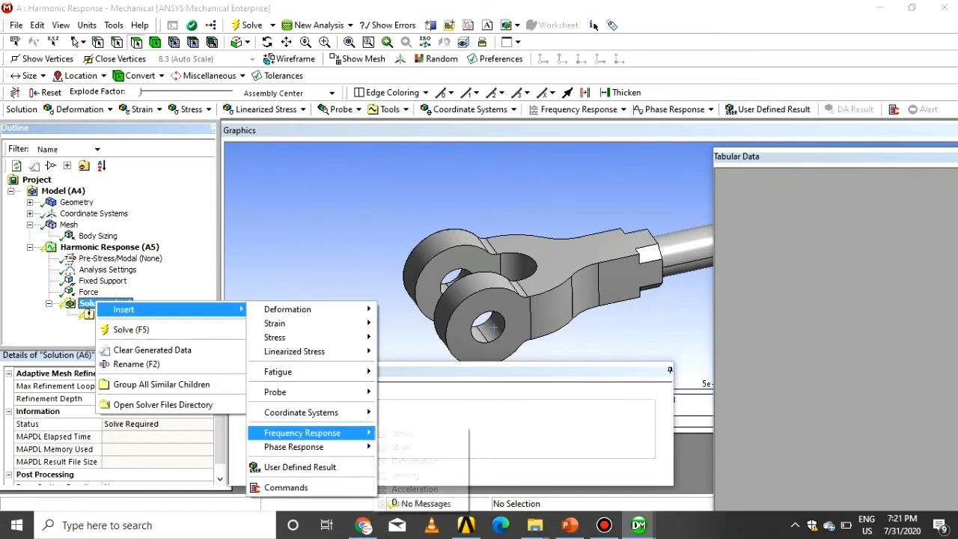
pyautogui.moveTo(414, 460)
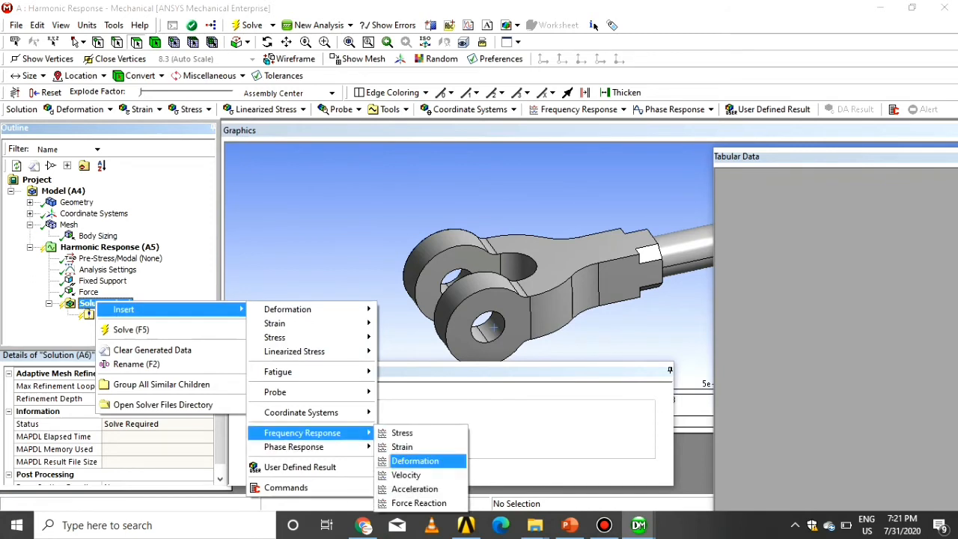
pyautogui.click(415, 460)
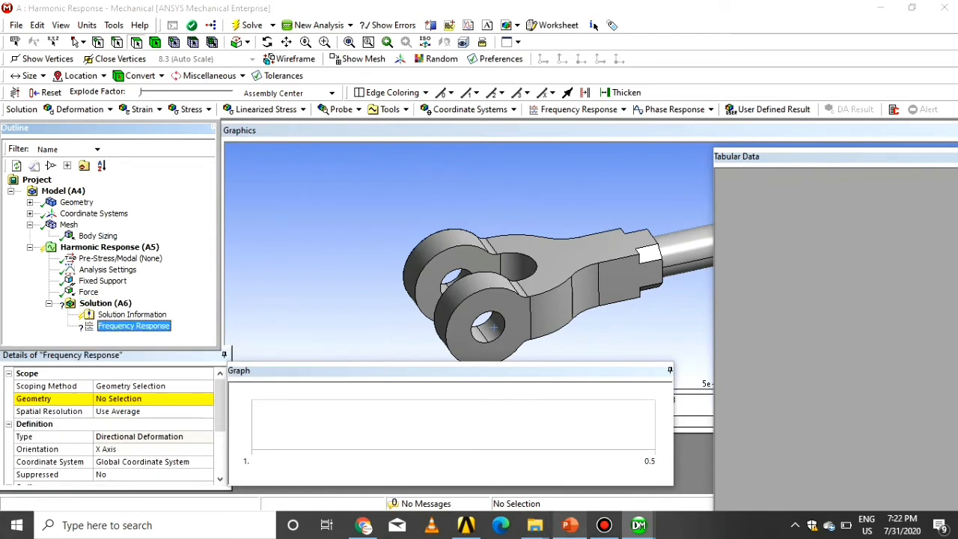
pyautogui.click(570, 524)
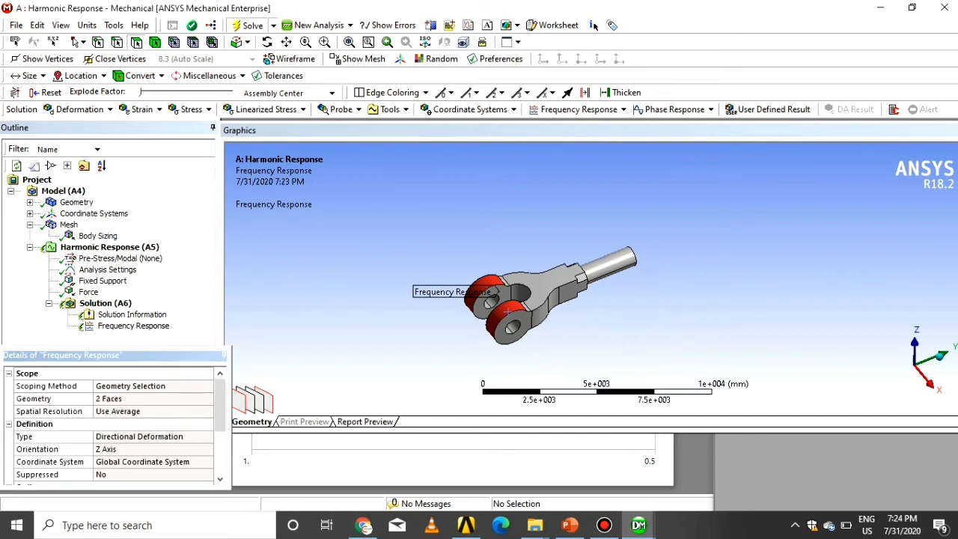
# Step: Solve the harmonic analysis and display the frequency response deformation graph
pyautogui.click(251, 25)
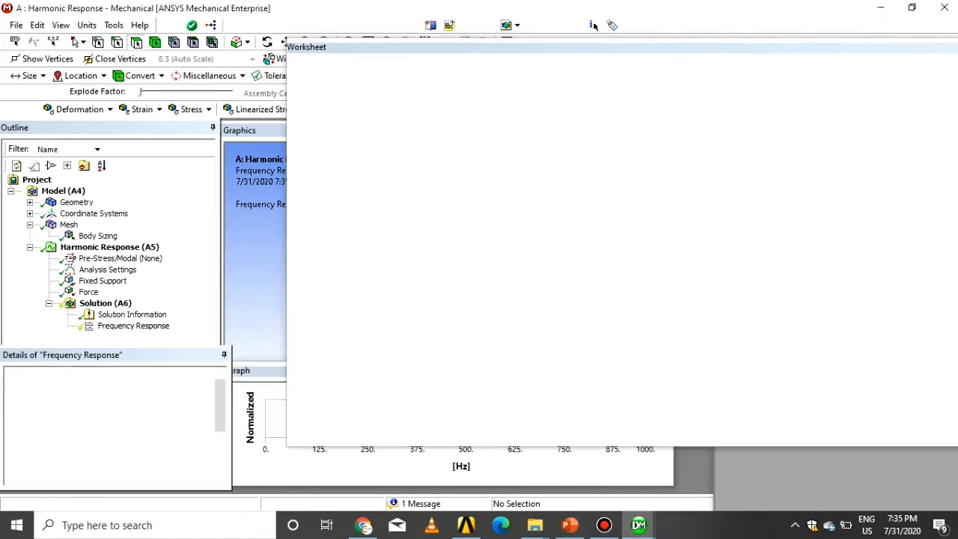
pyautogui.click(133, 324)
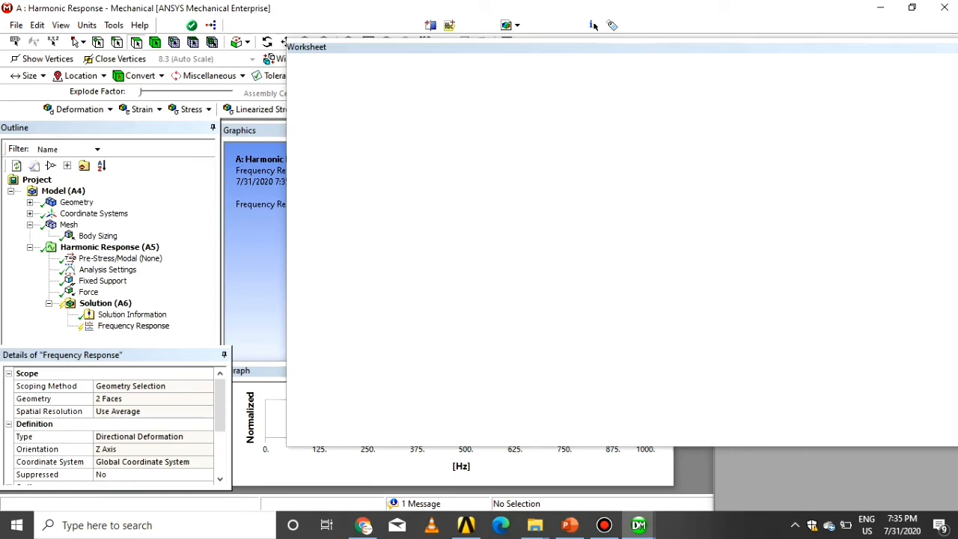